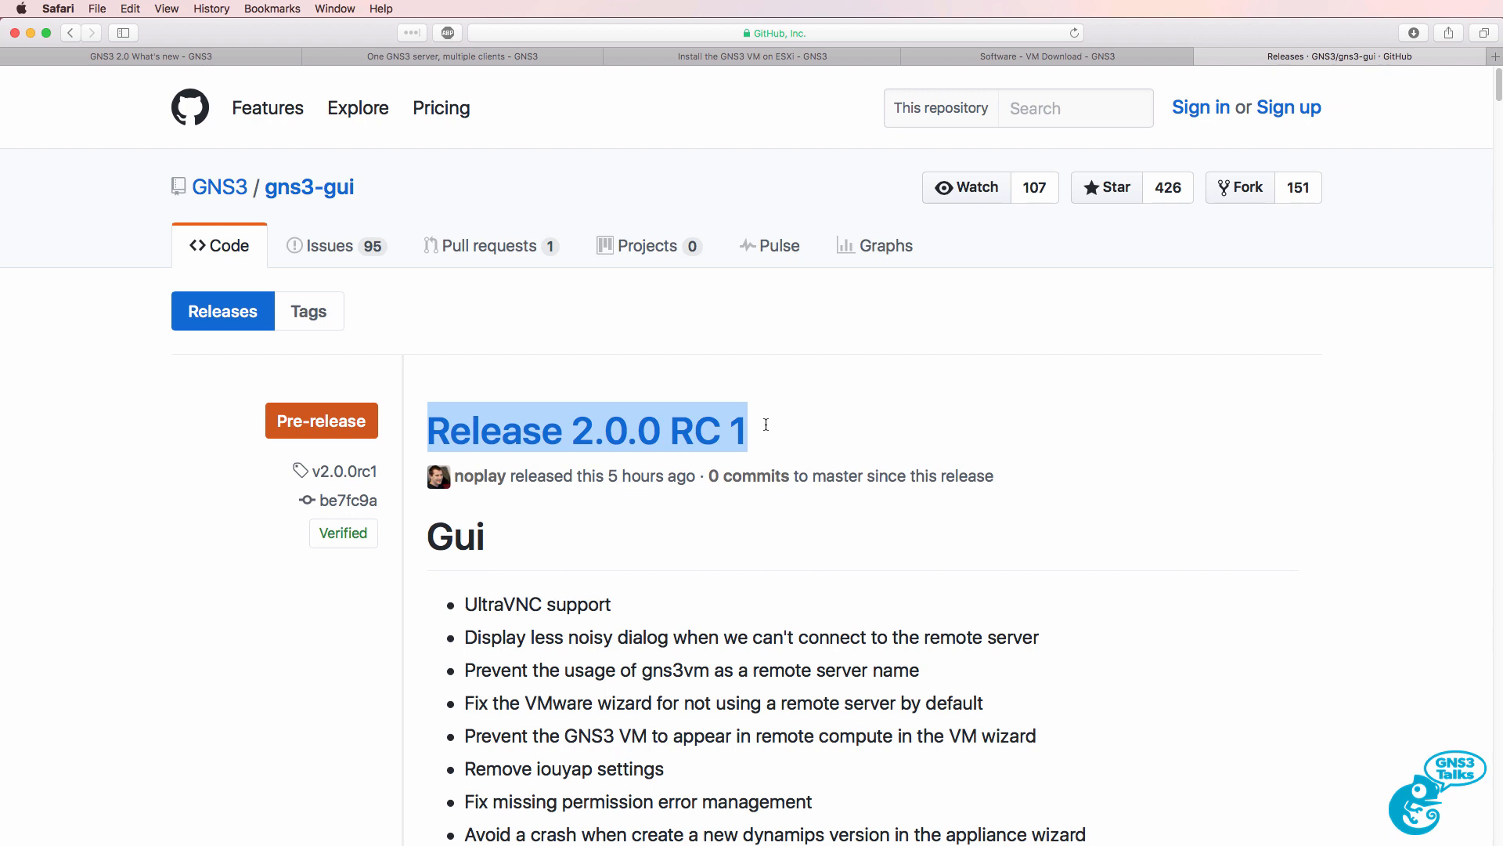
- Scroll the GNS3 2.0.0 RC 1 release notes past the Gui changes to the Server section
scroll("down", 3)
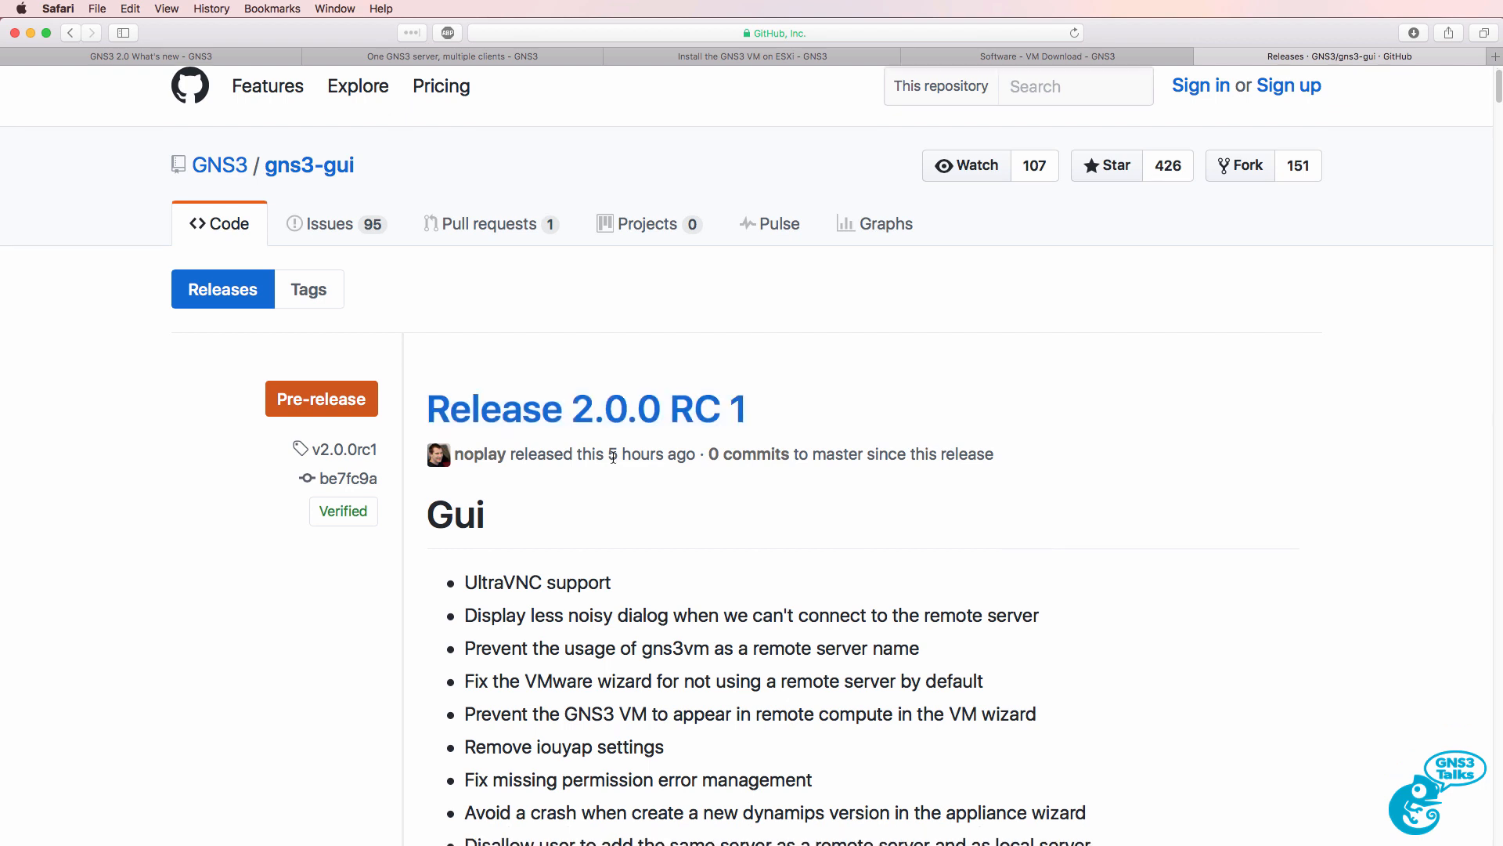
double_click(651, 453)
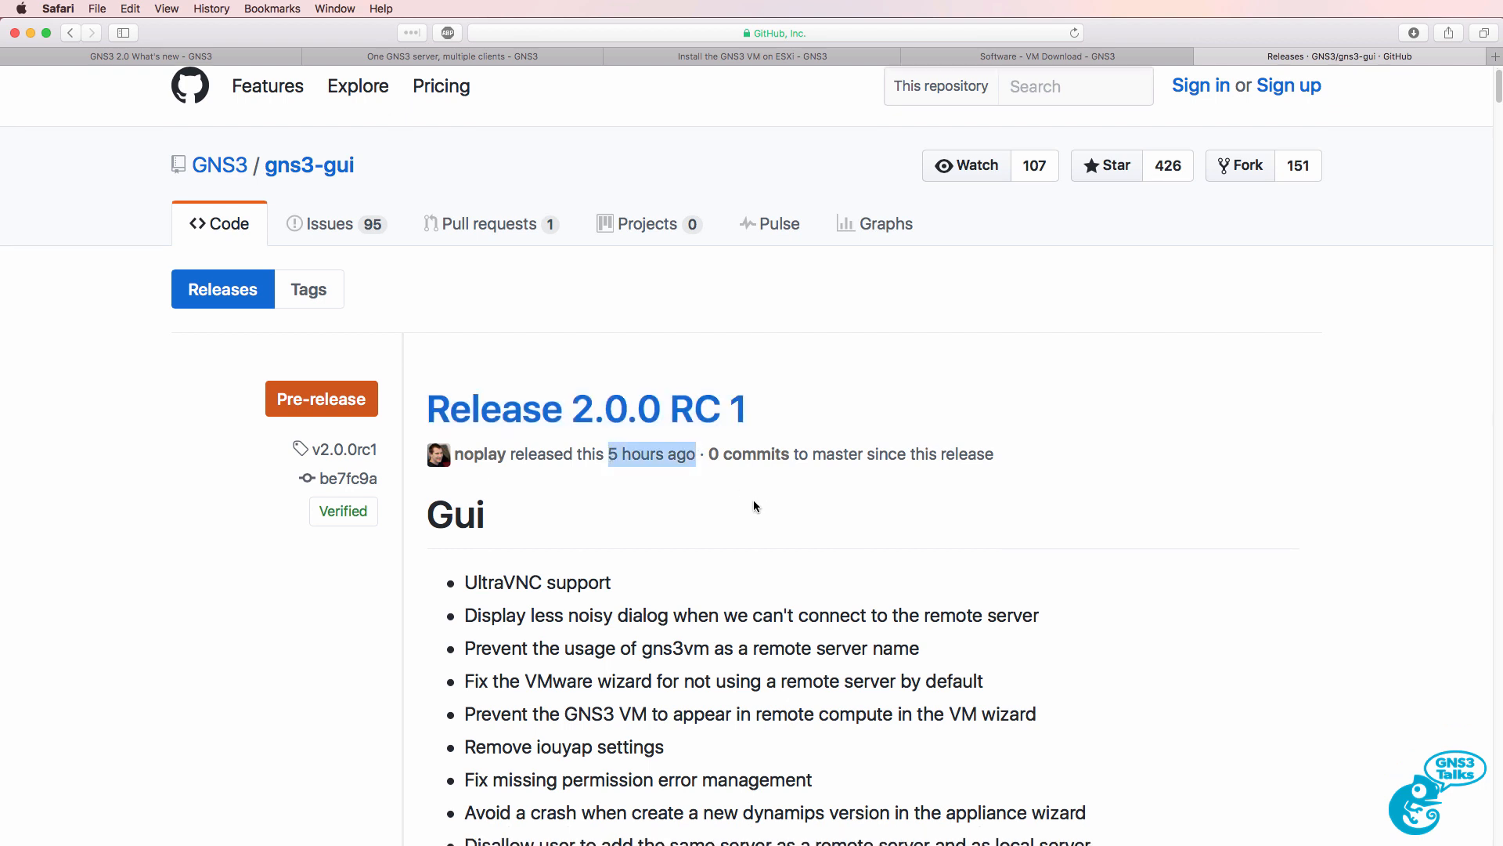
scroll("down", 3)
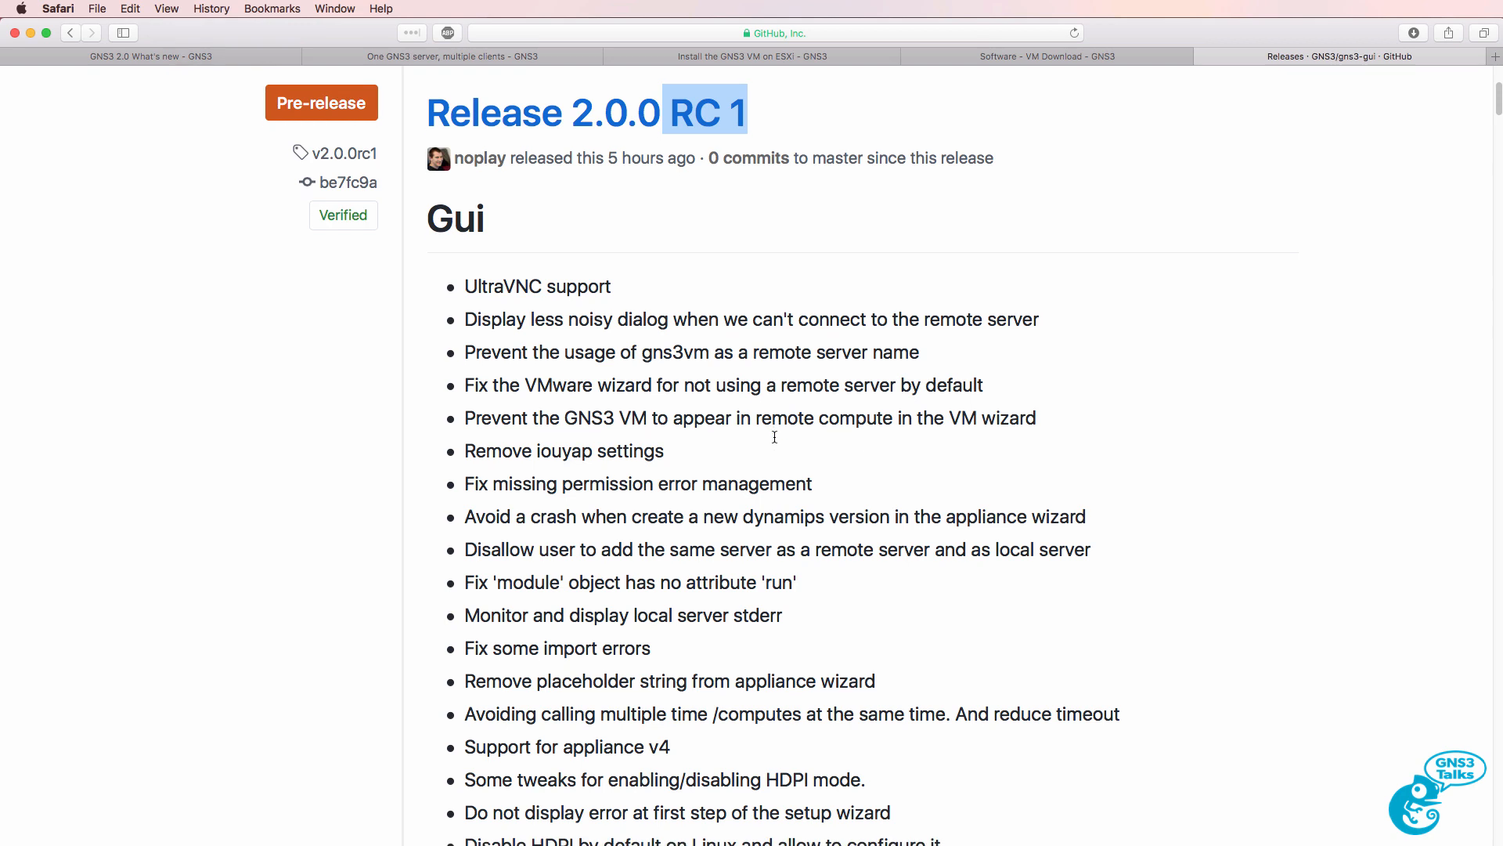
scroll("down", 3)
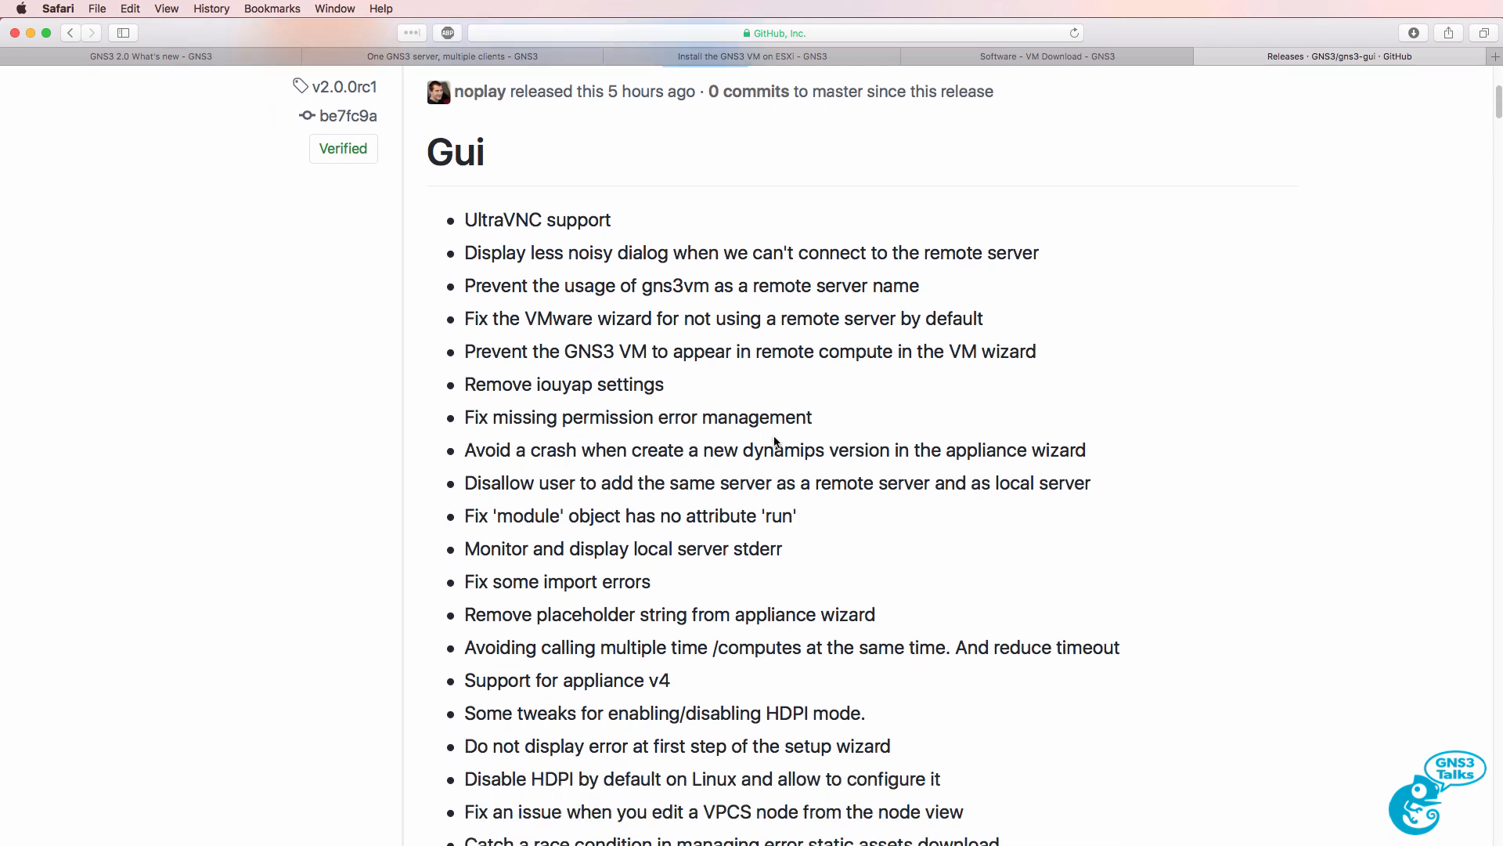
scroll("down", 3)
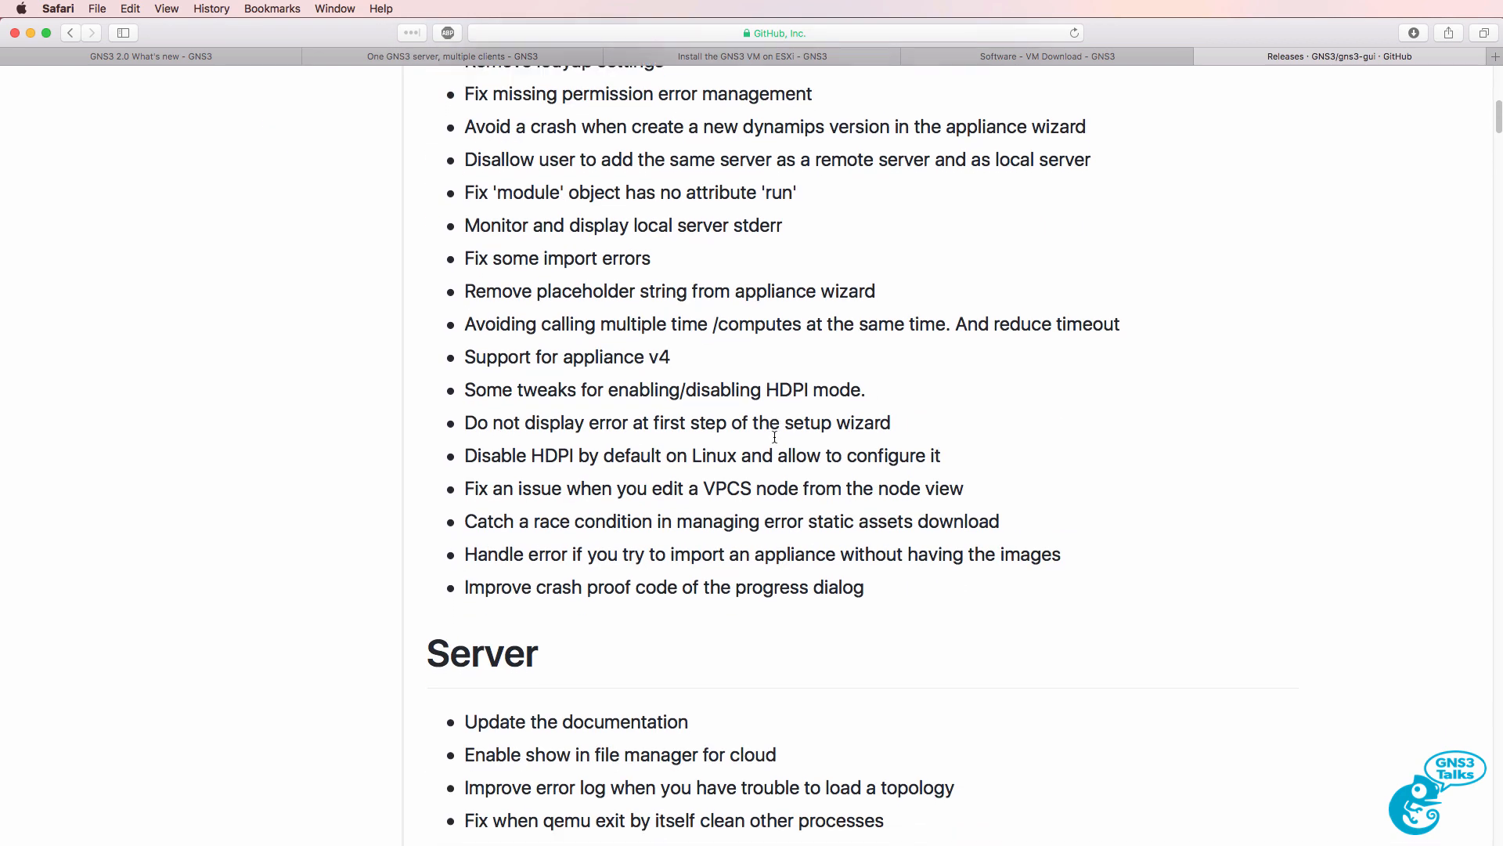
scroll("down", 3)
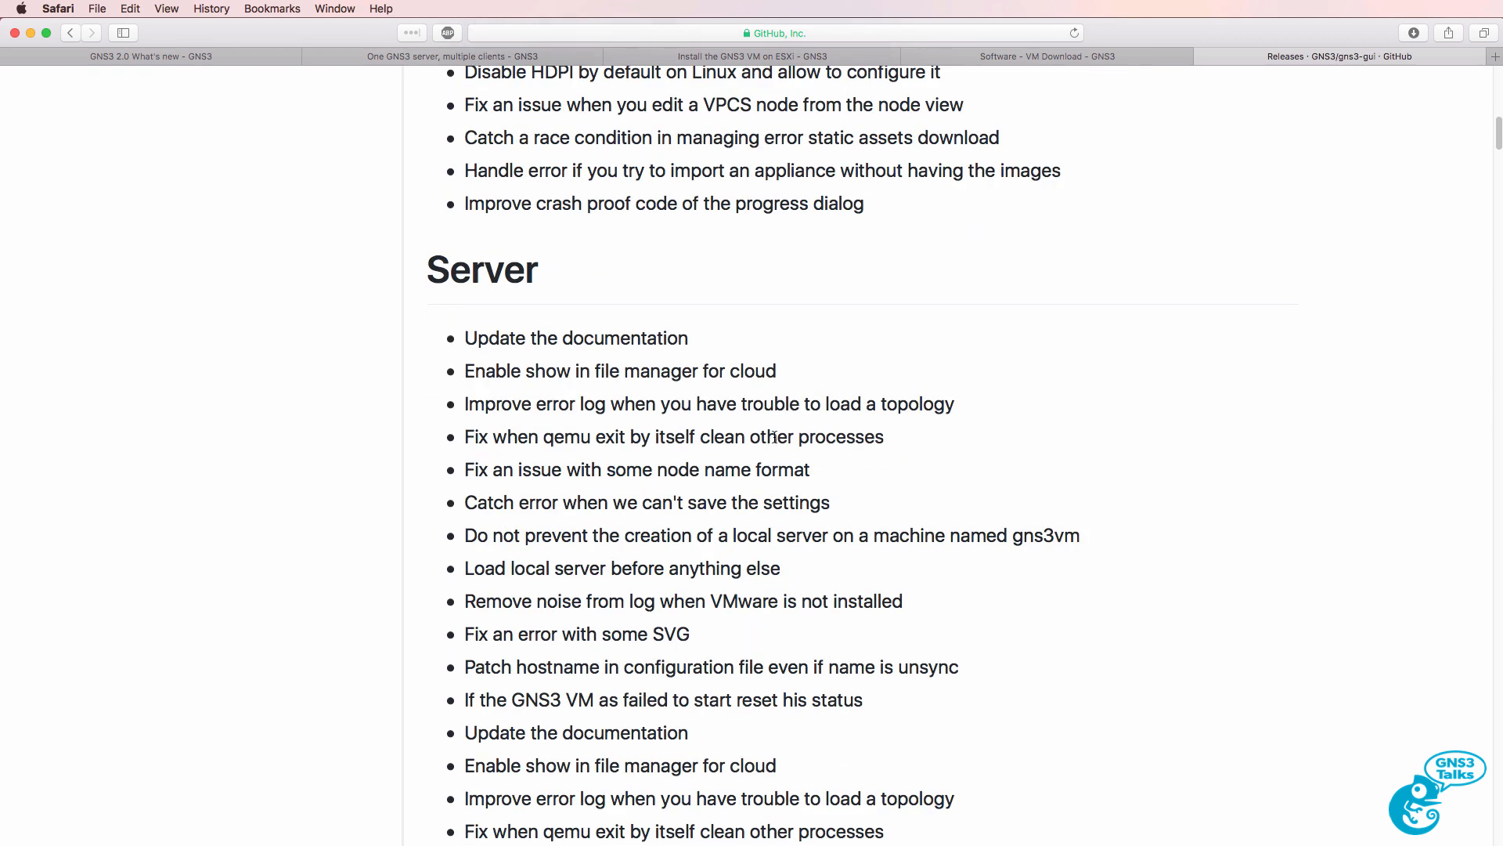
scroll("down", 3)
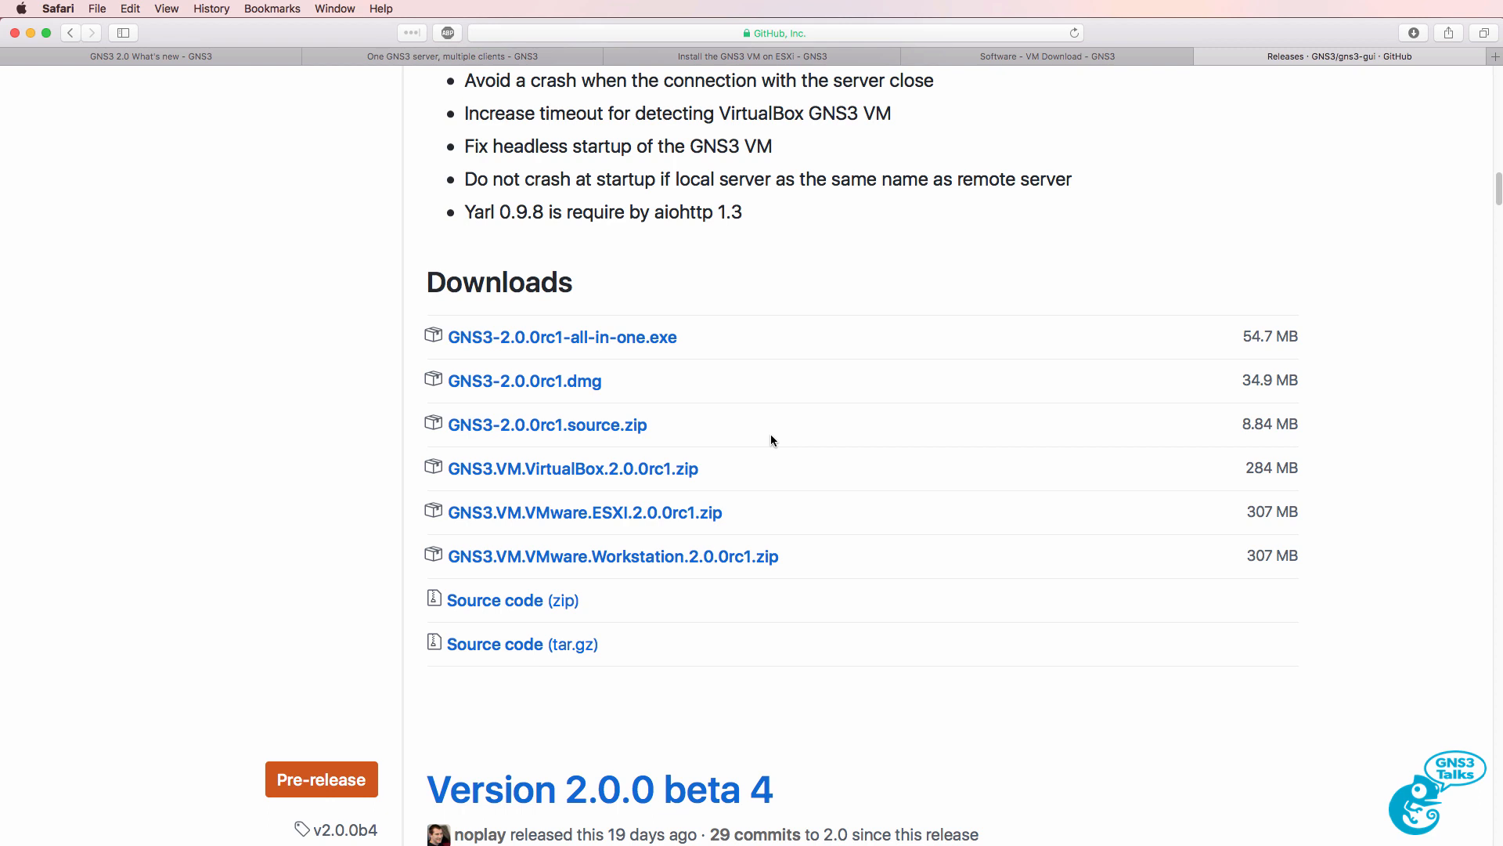
mouse_move(772, 436)
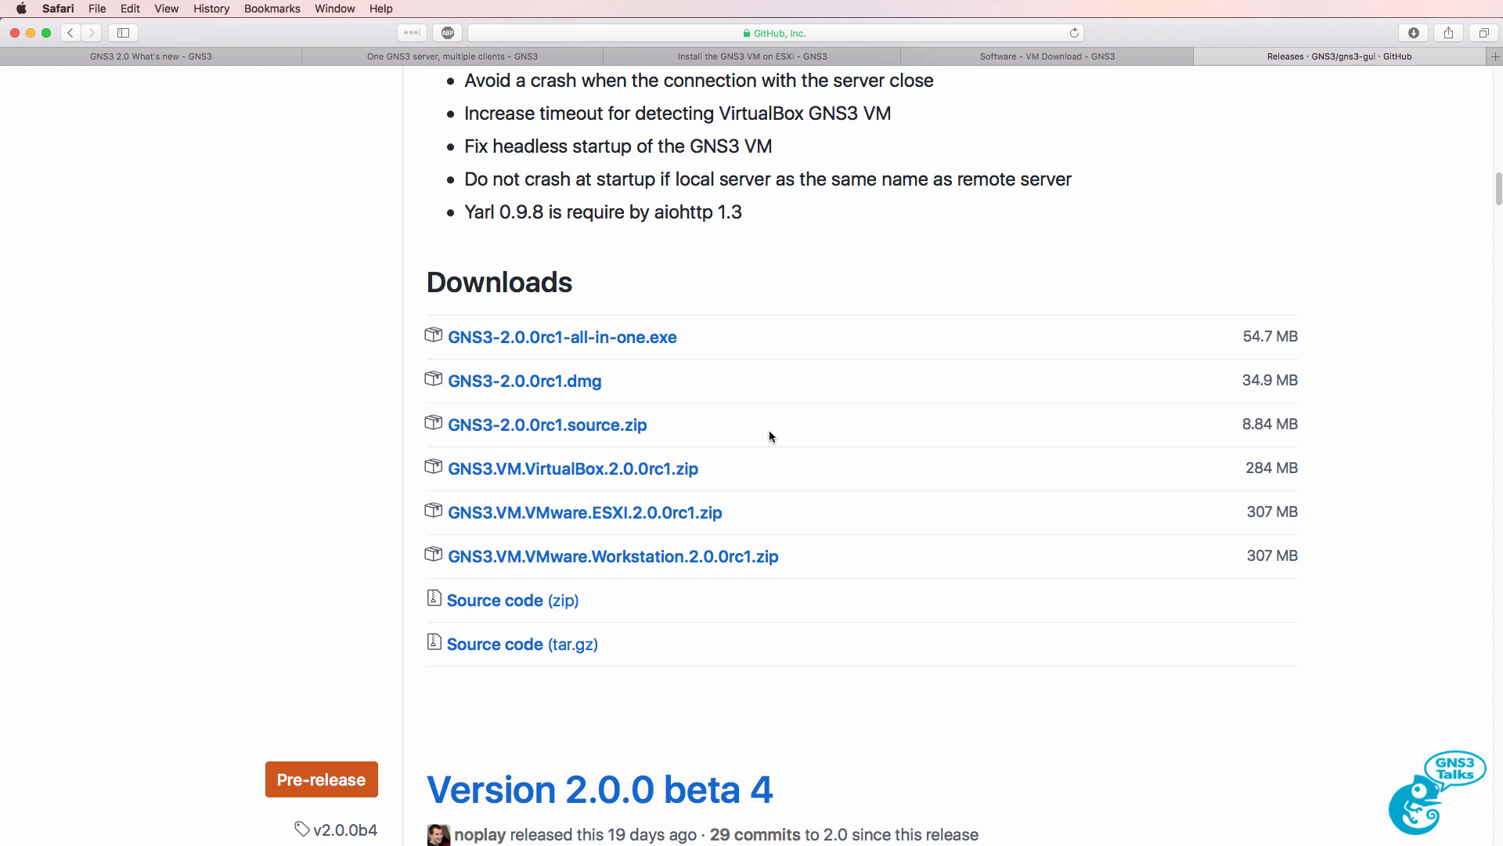
- Scroll to the RC 1 Downloads list of installers and VM images
scroll("down", 3)
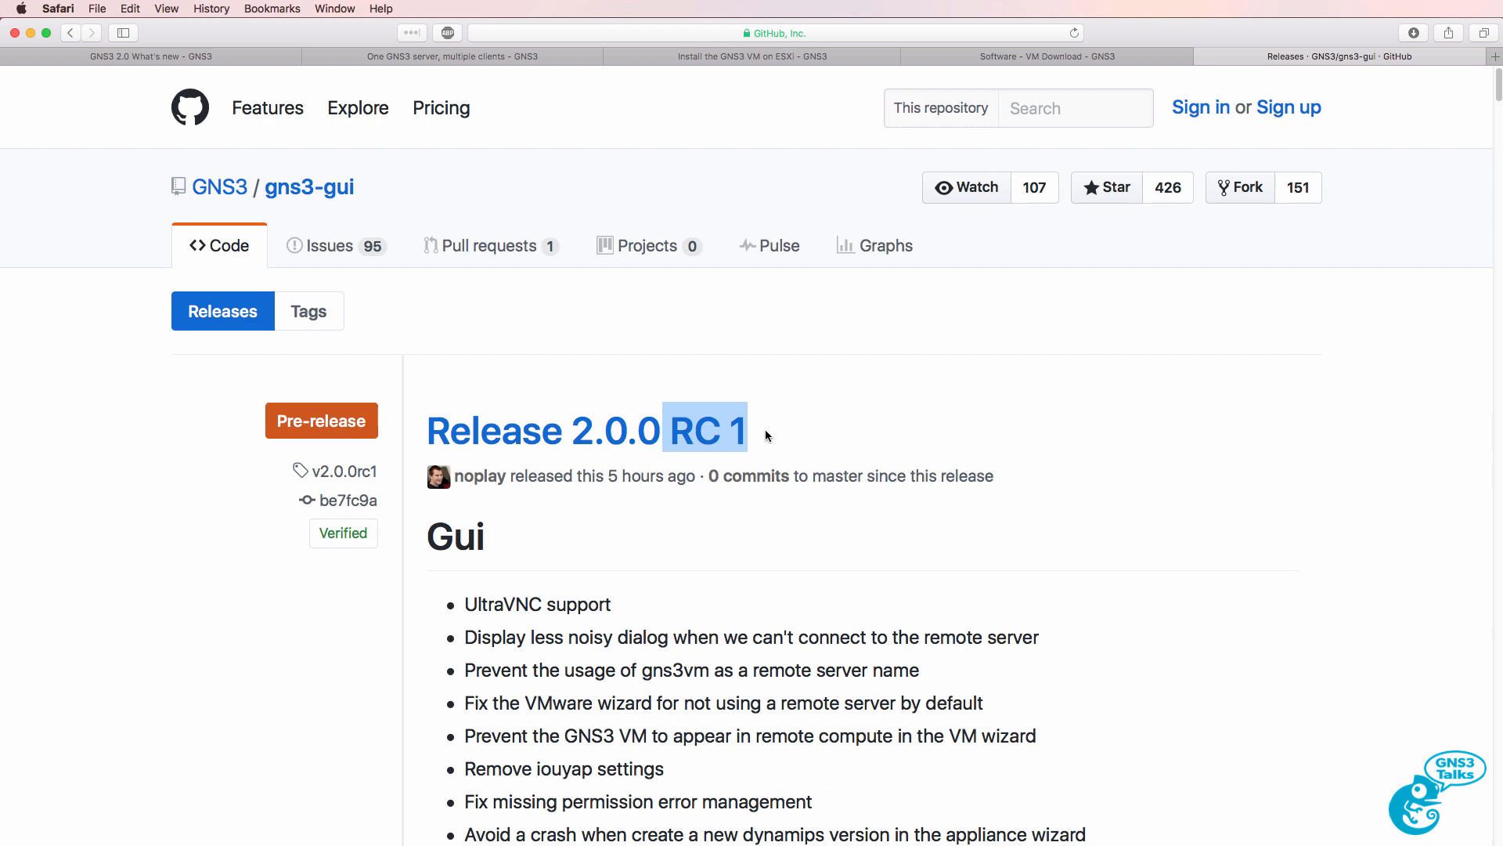
scroll("down", 3)
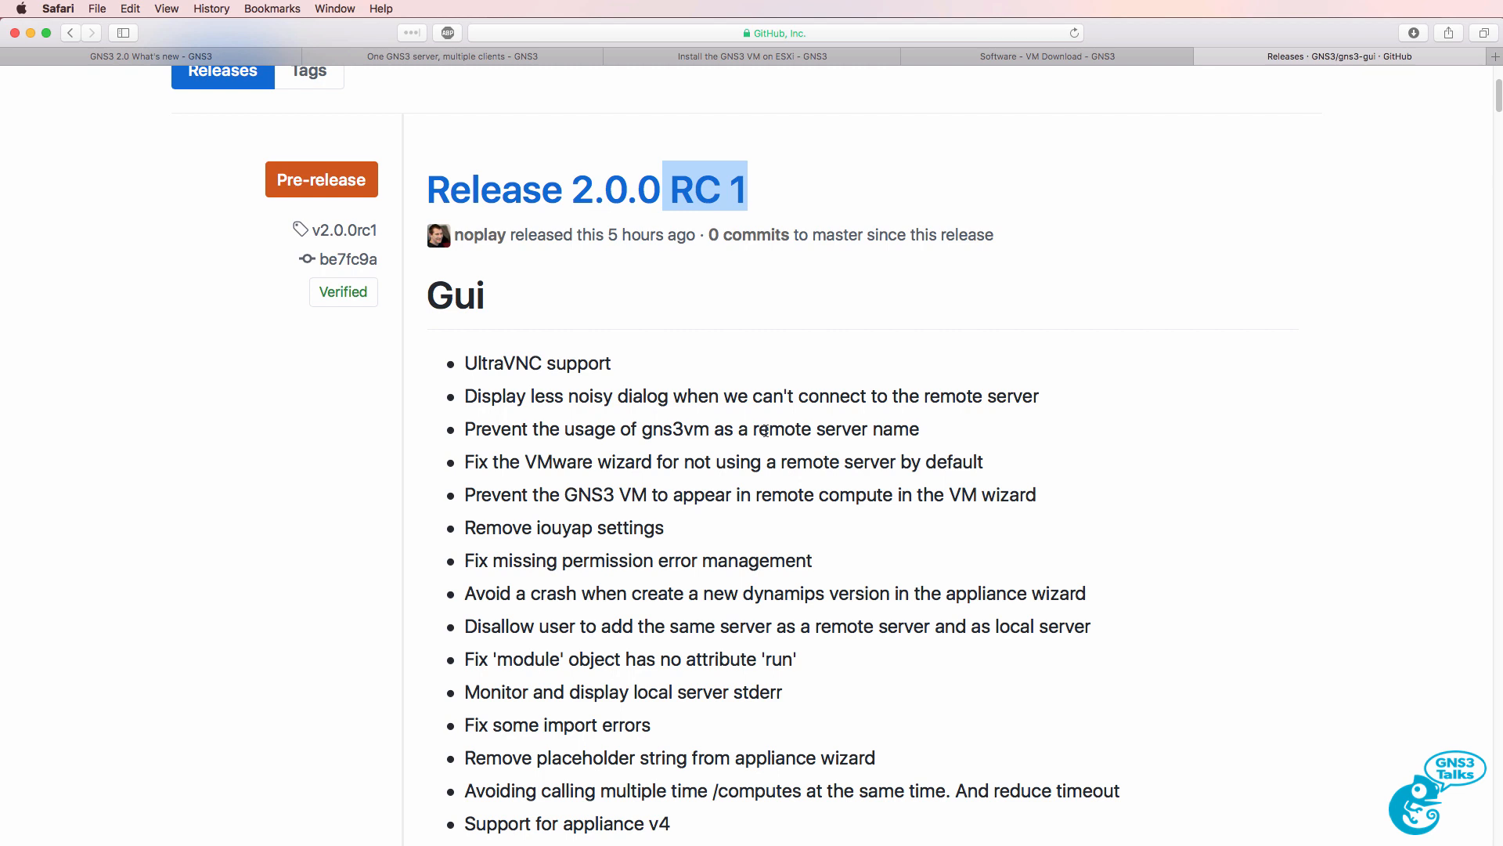
mouse_move(766, 433)
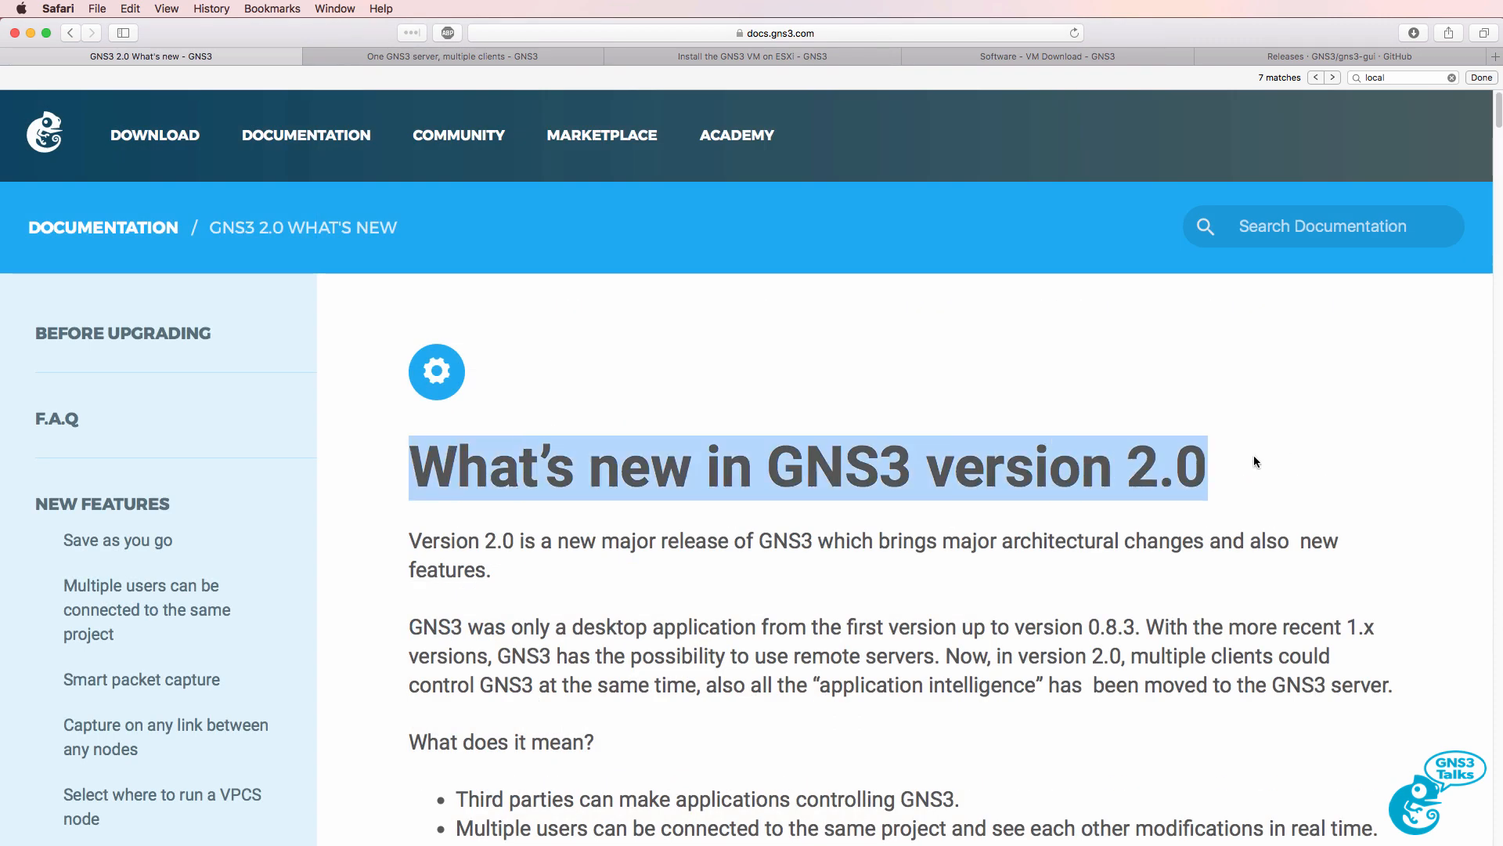
mouse_move(1016, 372)
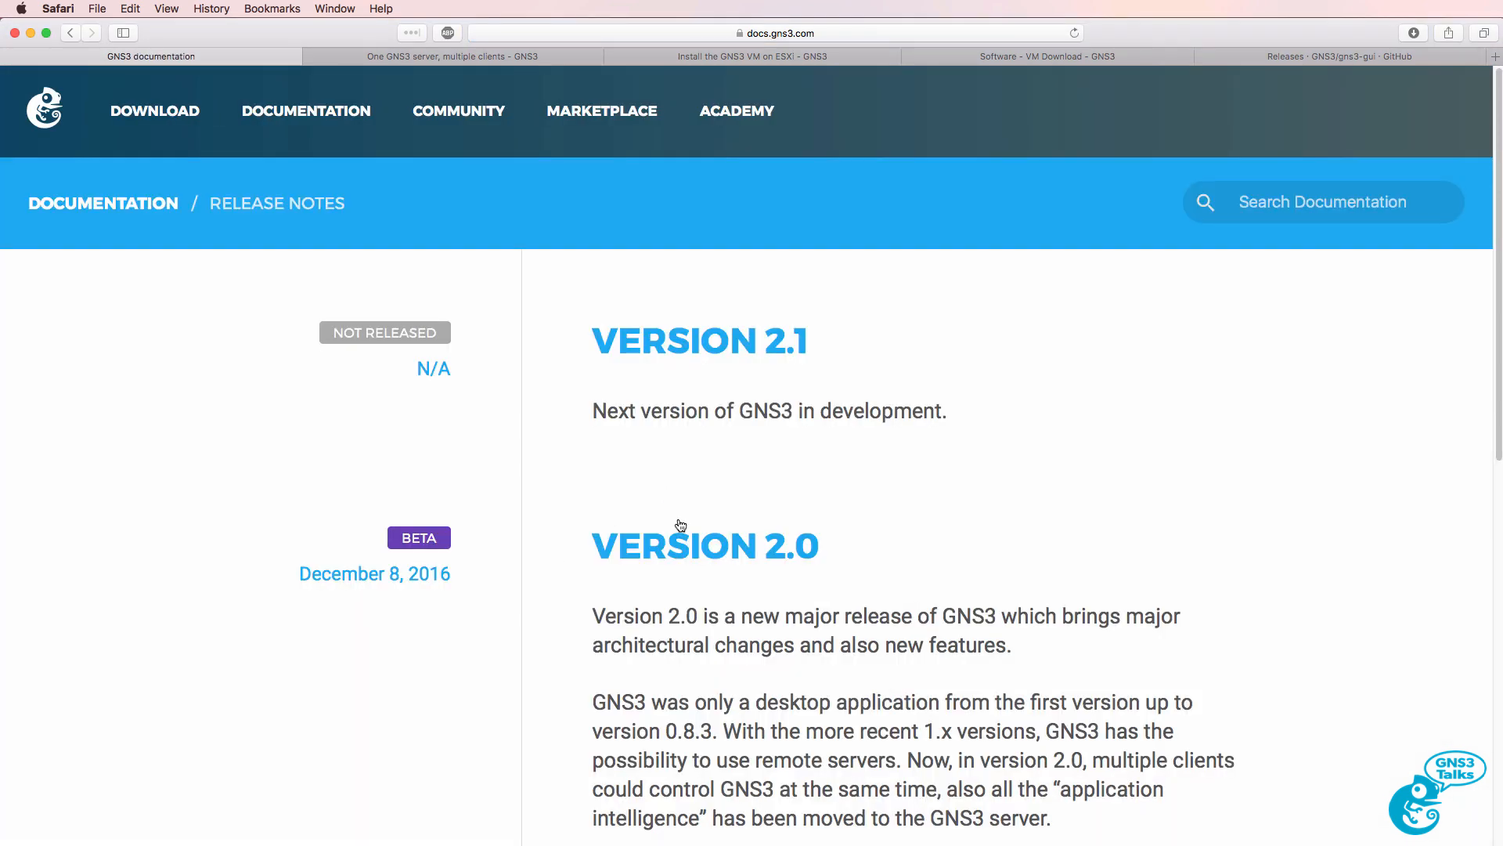
- Visit the 'What's new in GNS3 version 2.0' docs page, then return to the GitHub release tab
left_click(704, 544)
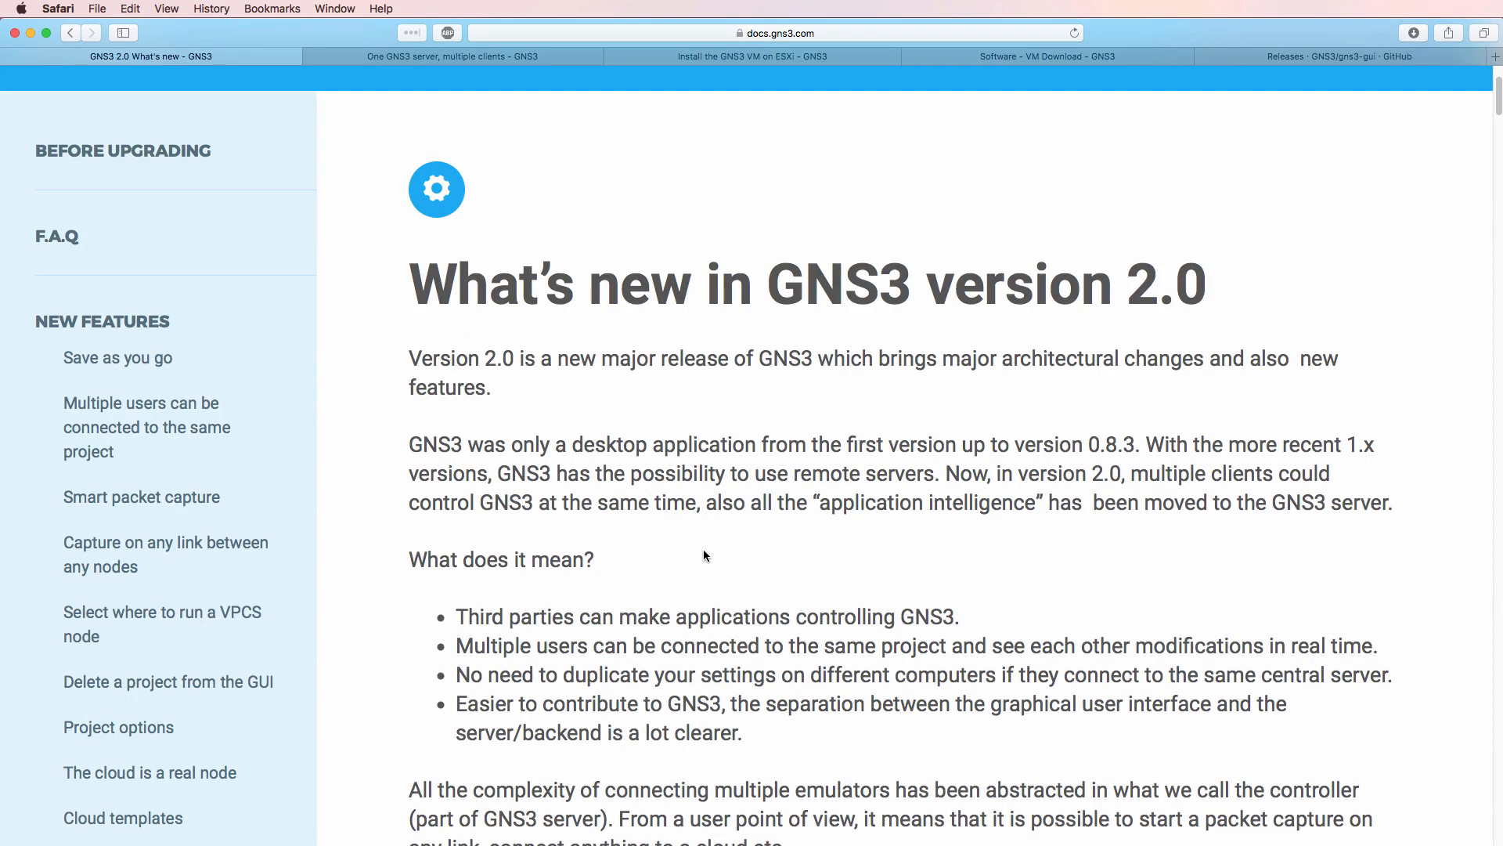
left_click(1333, 55)
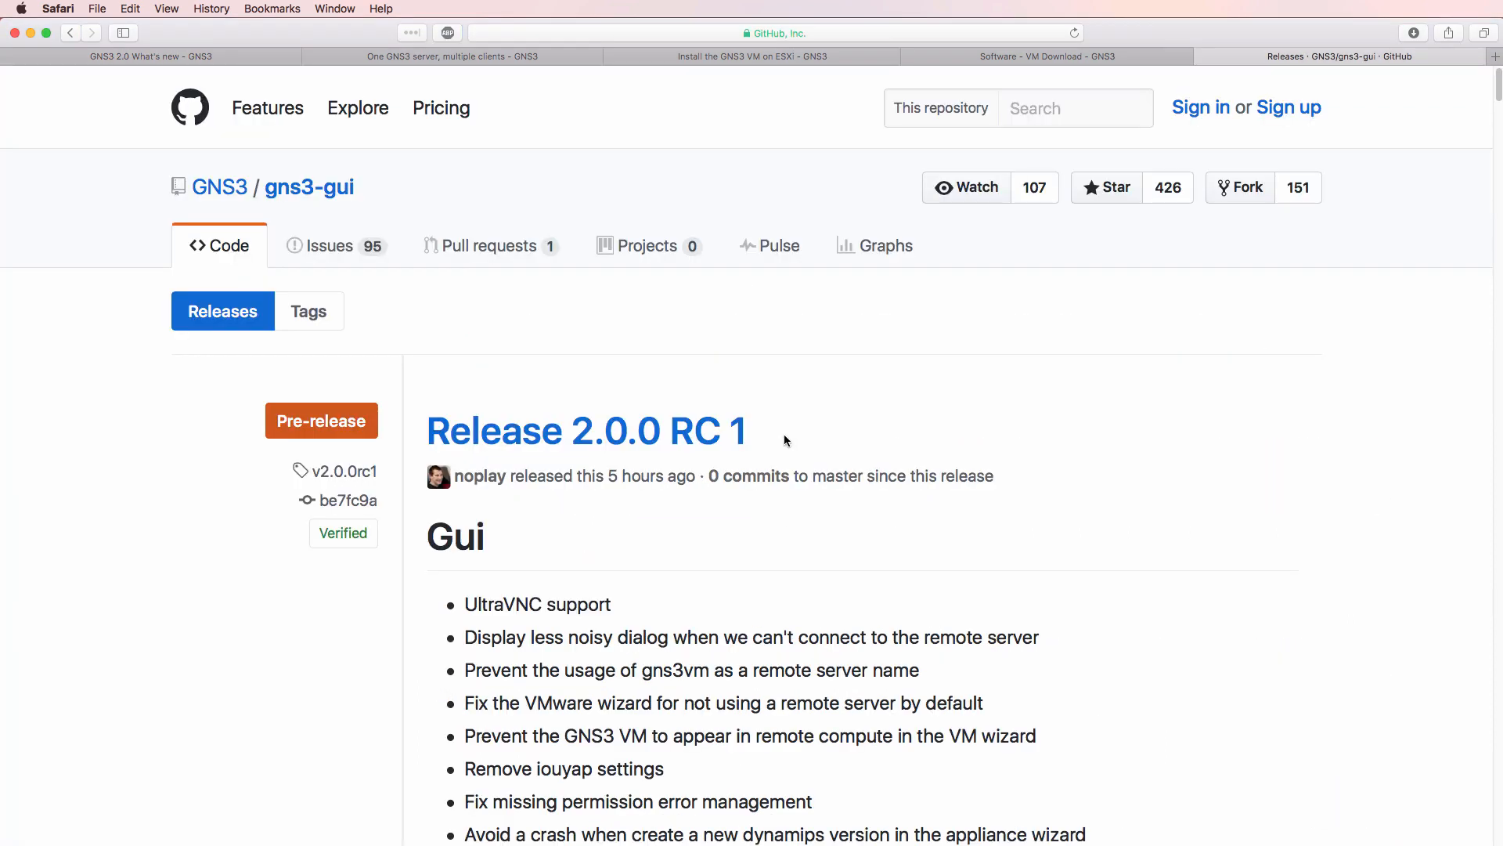